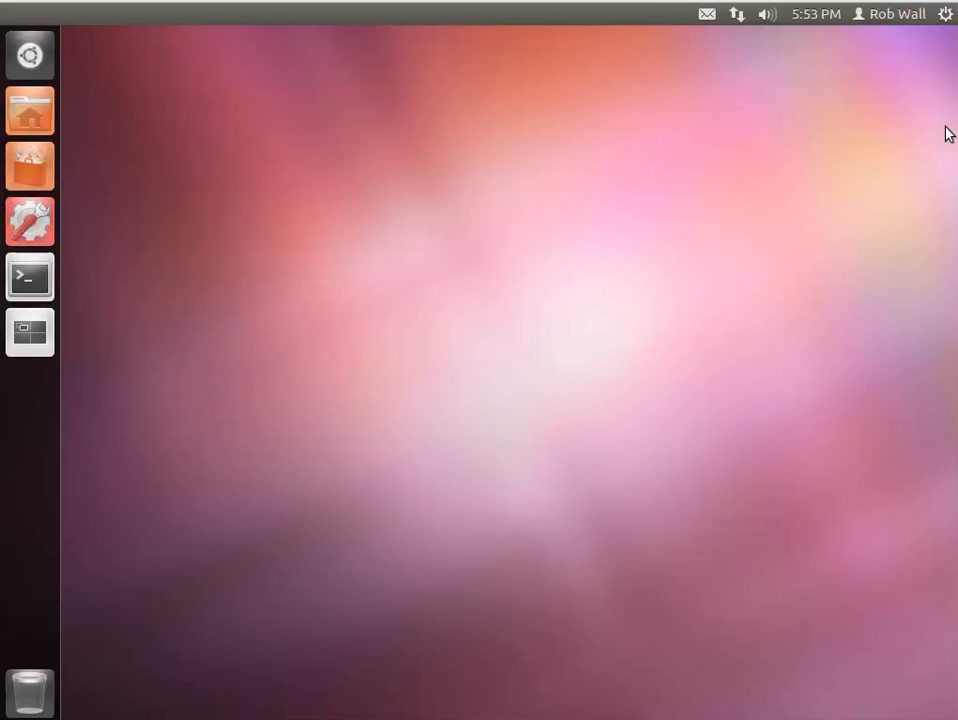
mouse_move(70, 170)
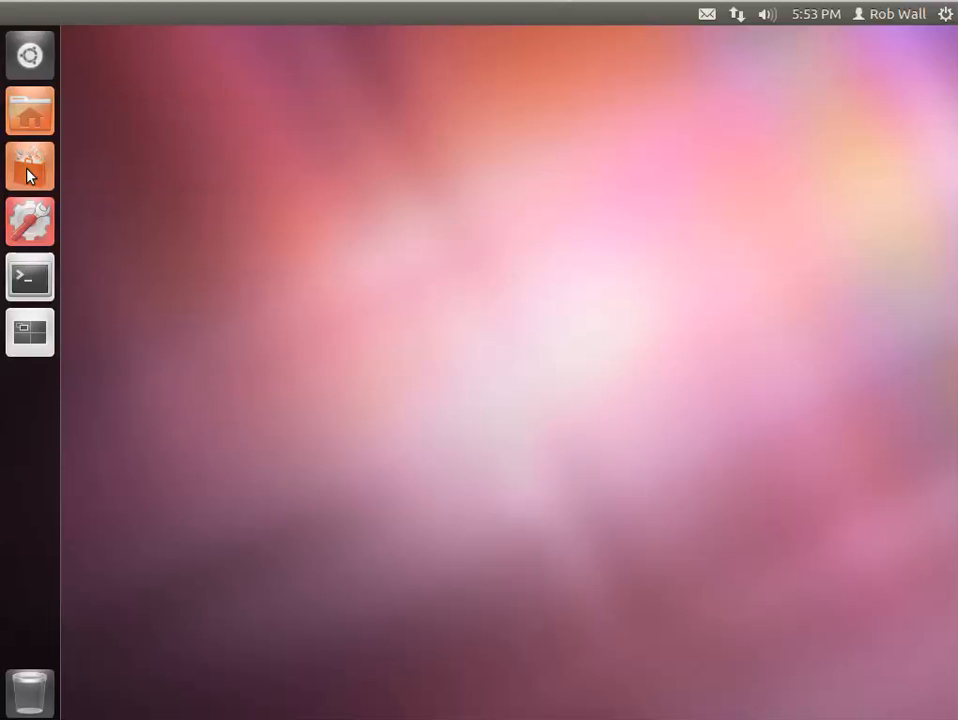
Step: Briefly open and close the software centre, then launch a Terminal window from the launcher
click(29, 165)
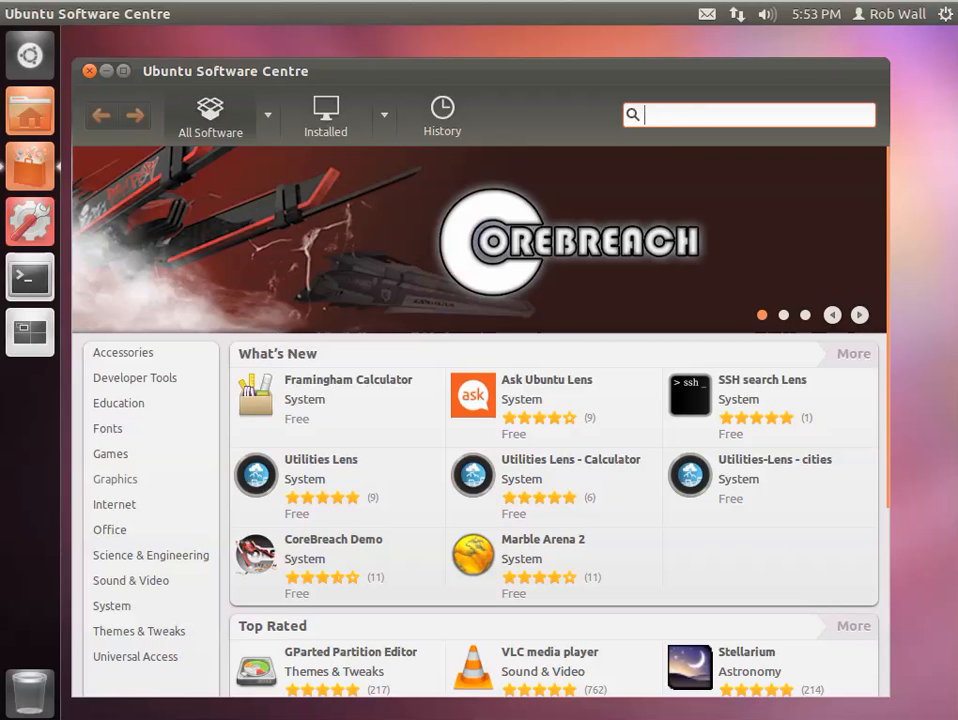
mouse_move(89, 71)
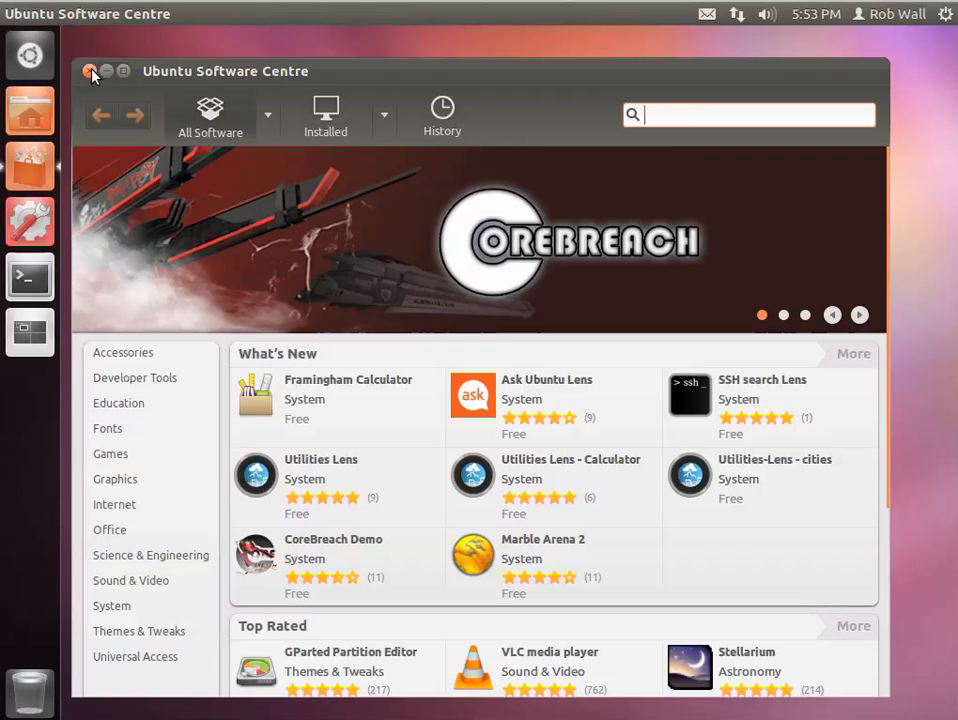
click(88, 70)
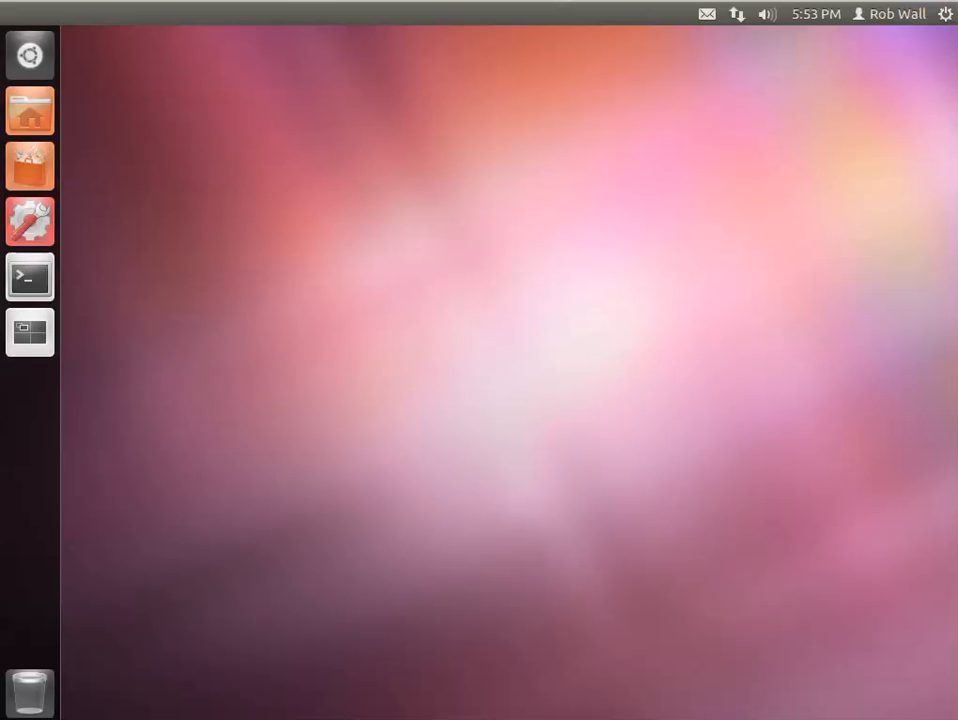
mouse_move(27, 278)
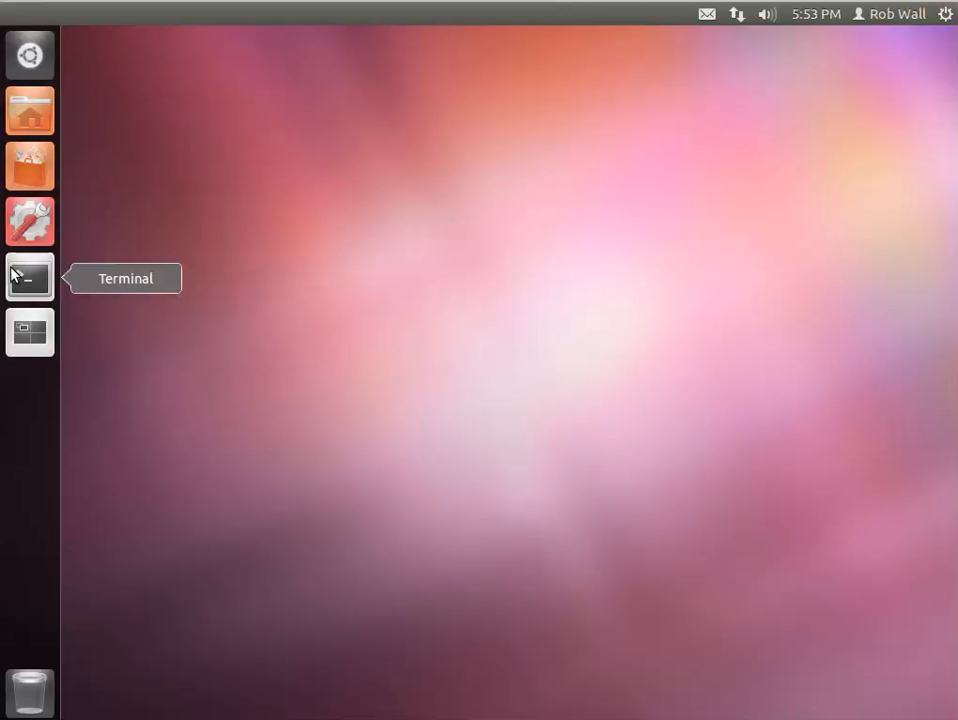
mouse_move(25, 287)
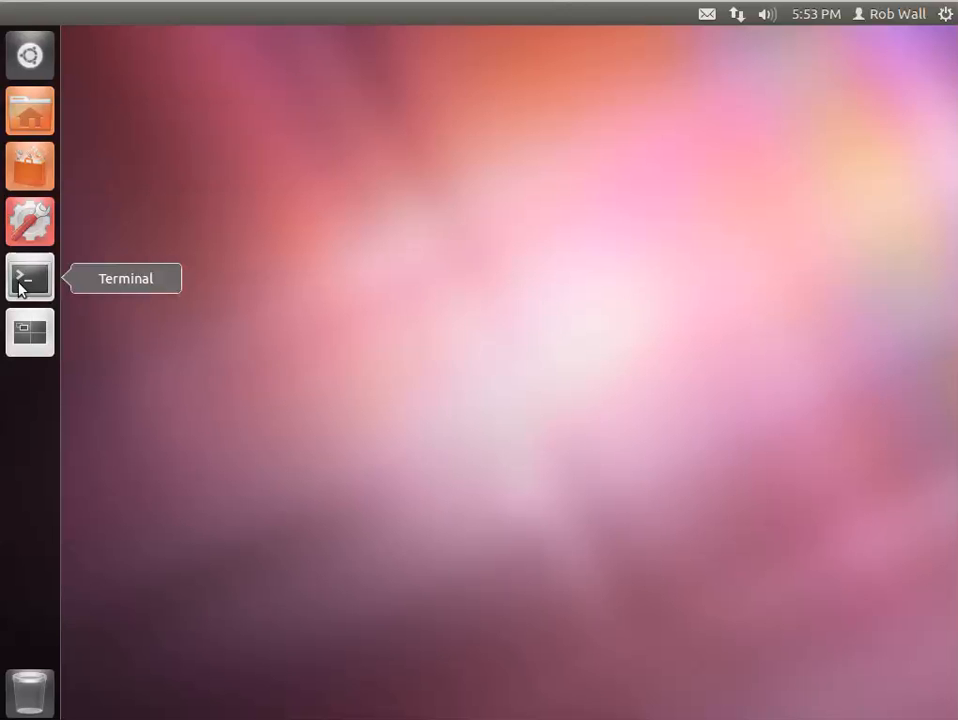
click(29, 277)
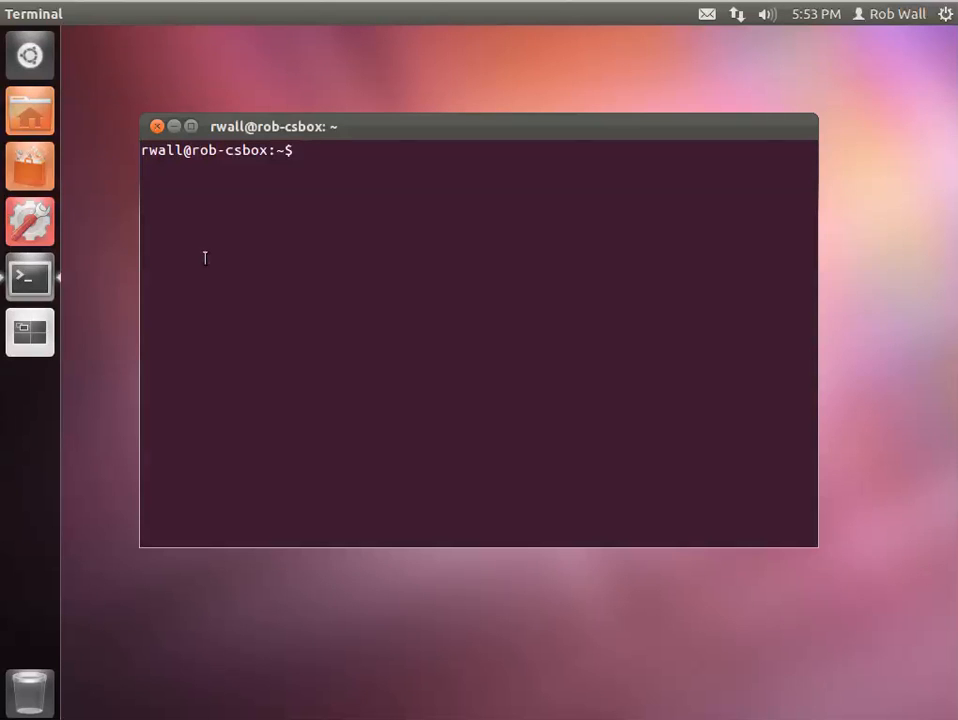
mouse_move(223, 257)
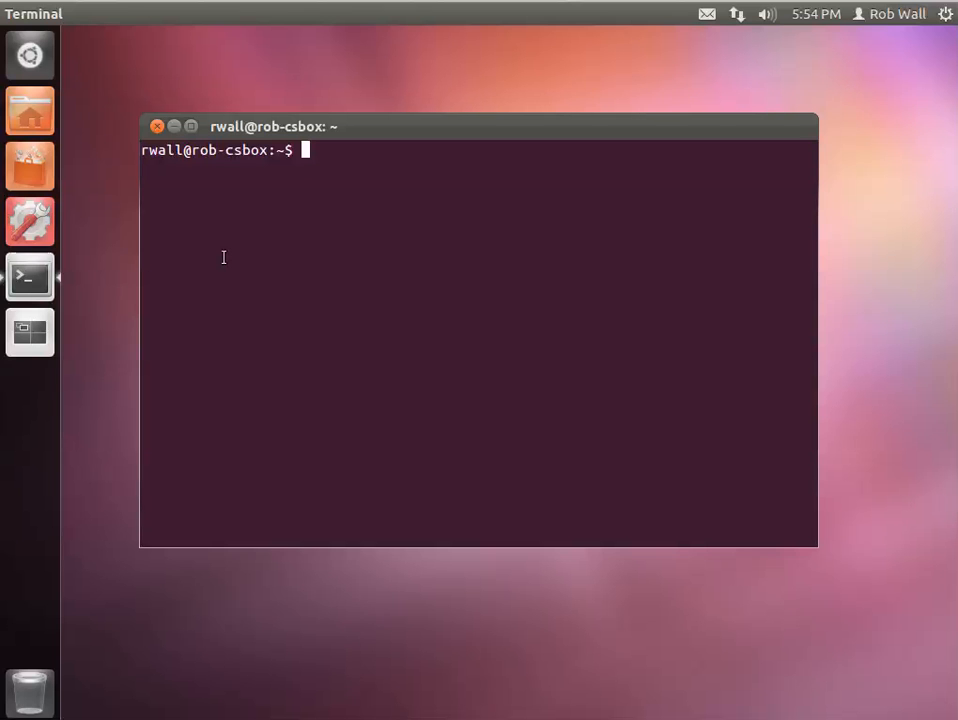
Step: Enter the command 'sudo apt-get install nano' at the prompt
text(sudo)
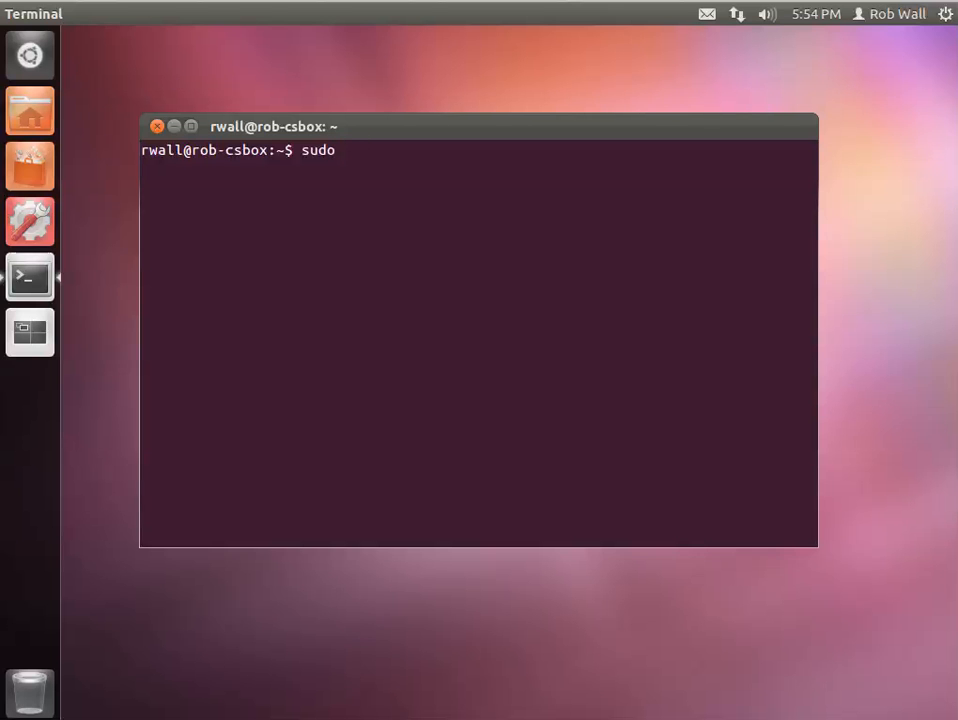
text(" ")
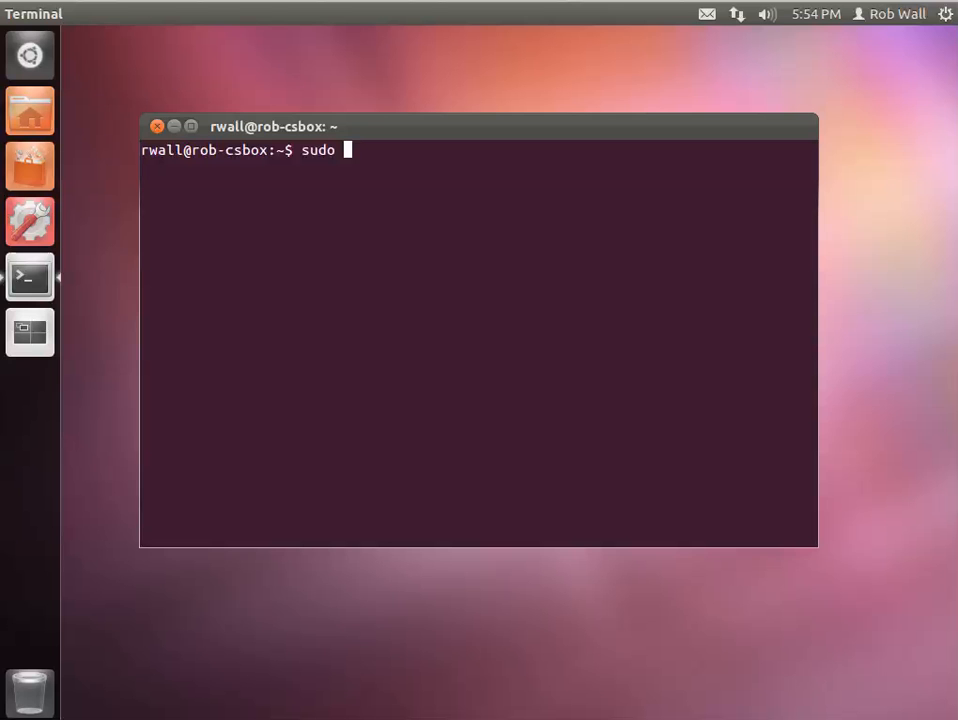
text(ap)
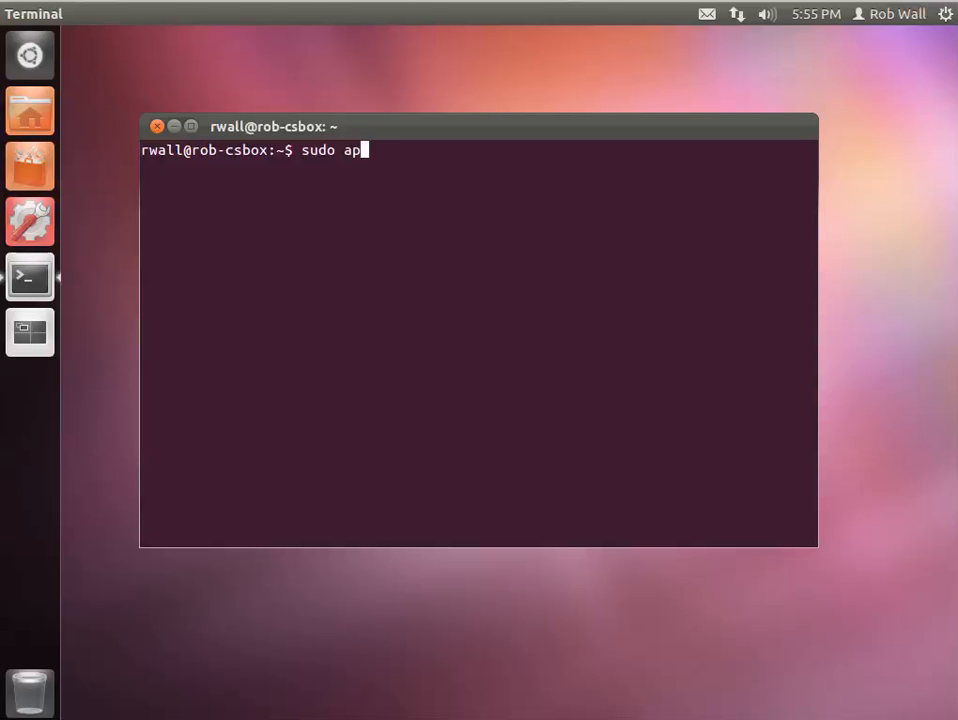
text(t-get i)
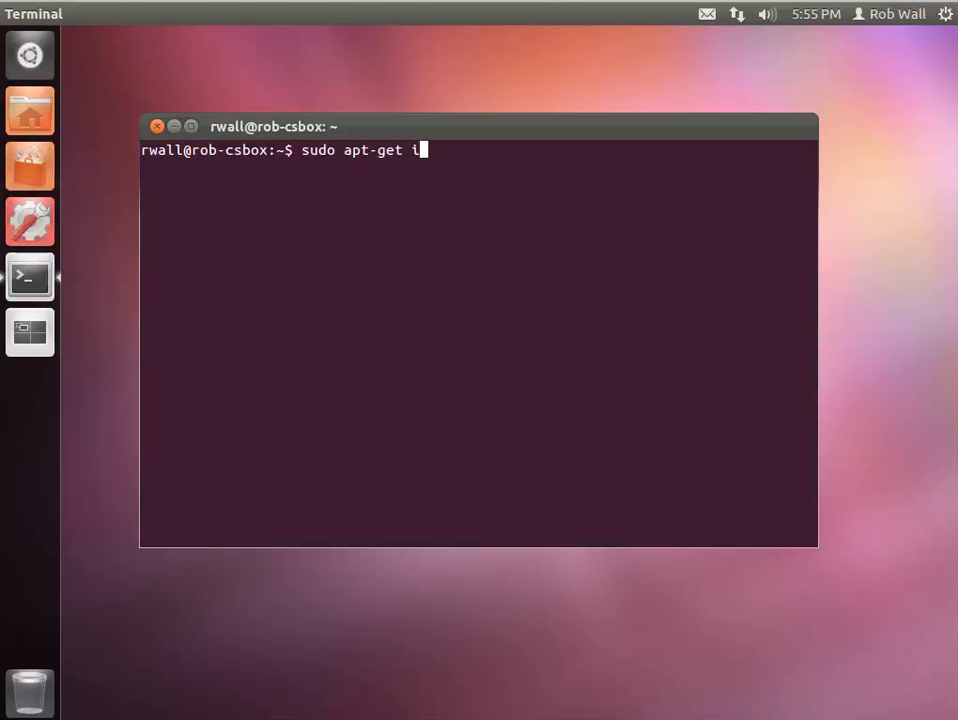
text(nstall)
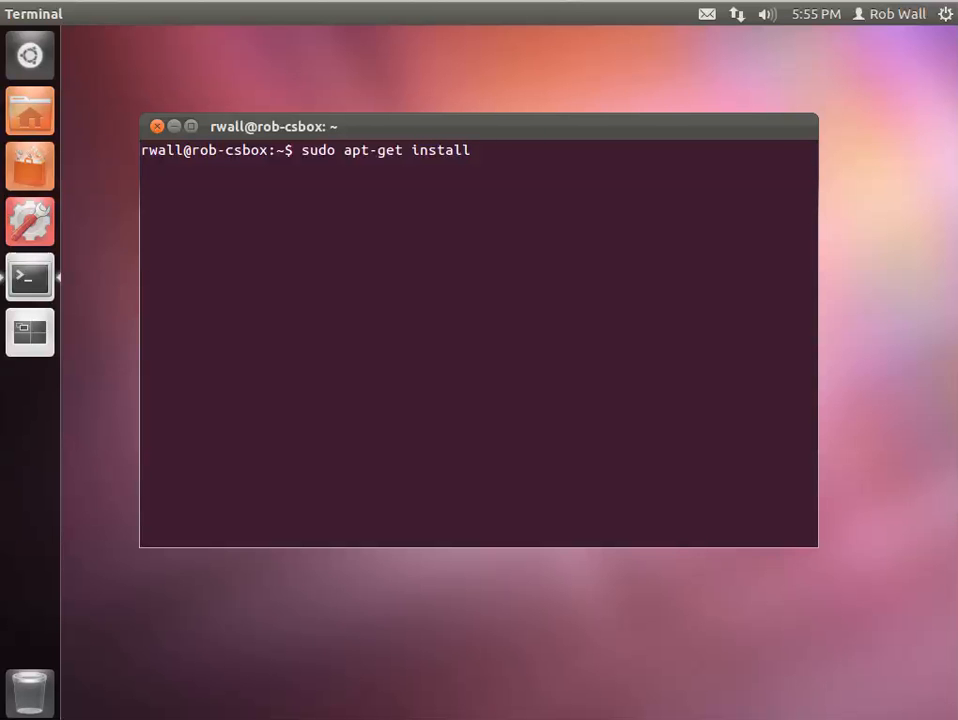
text(na)
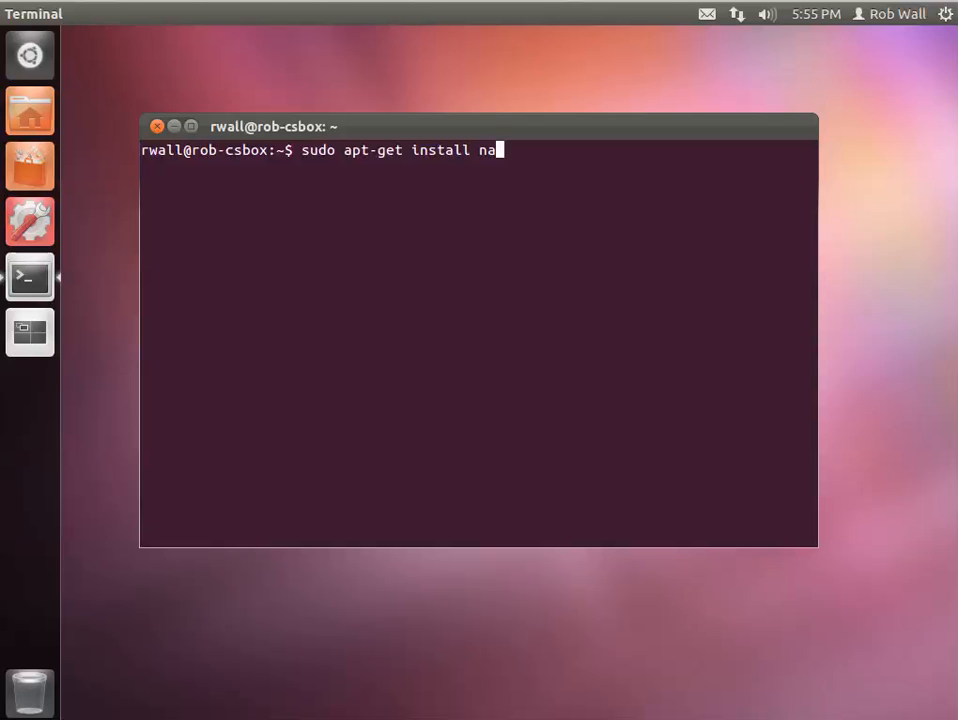
text(no)
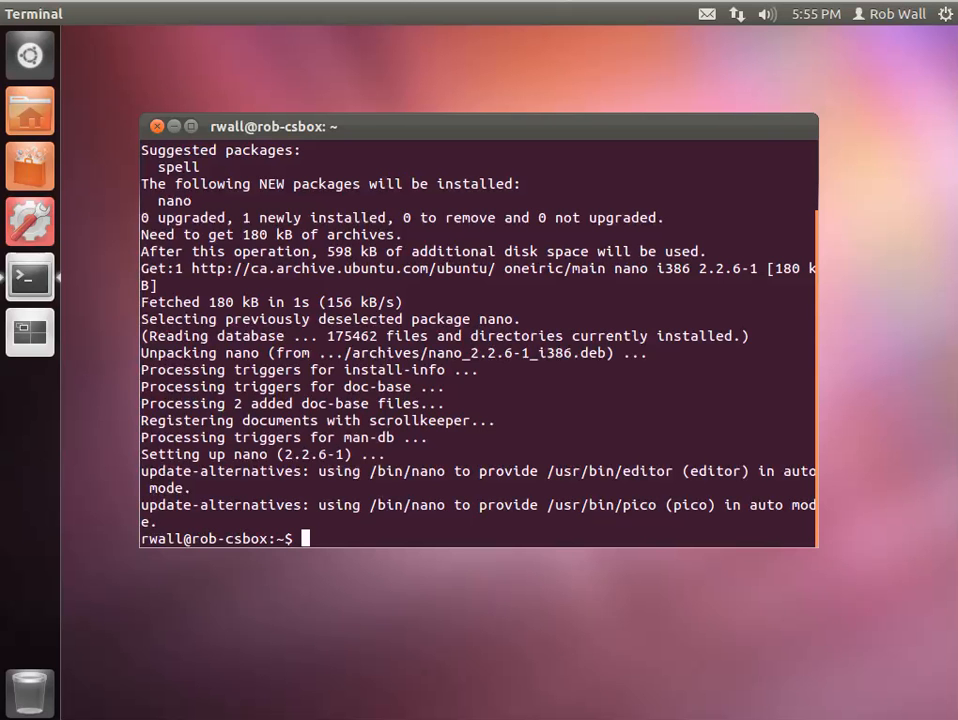
Step: Run 'which nano' to locate /usr/bin/nano, then enter 'nano' at the new prompt
text(which)
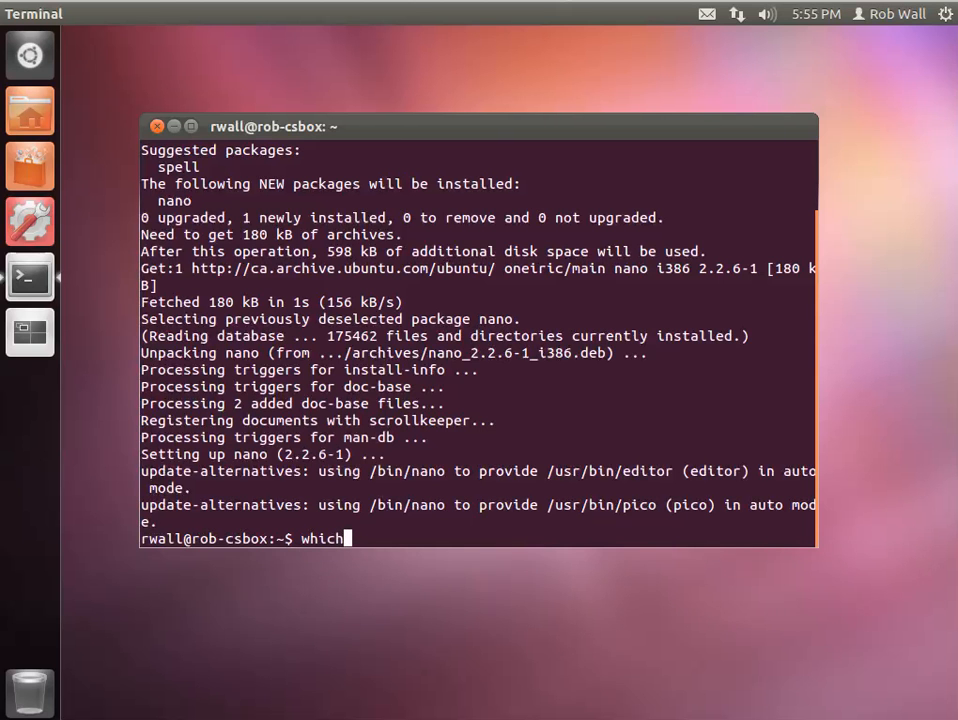
text(nano)
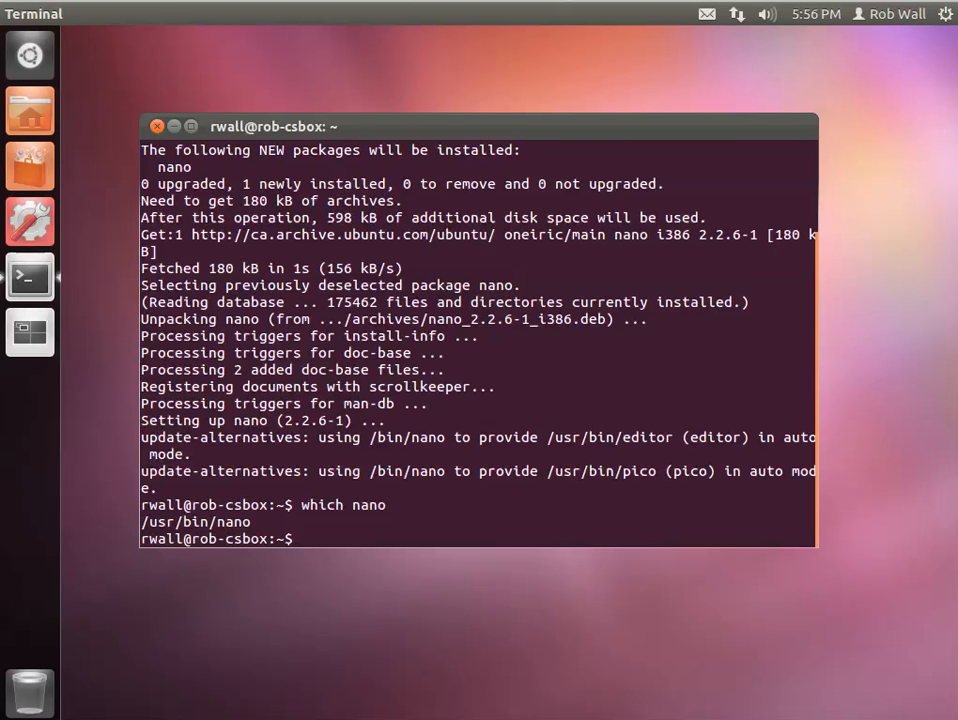
text(nan)
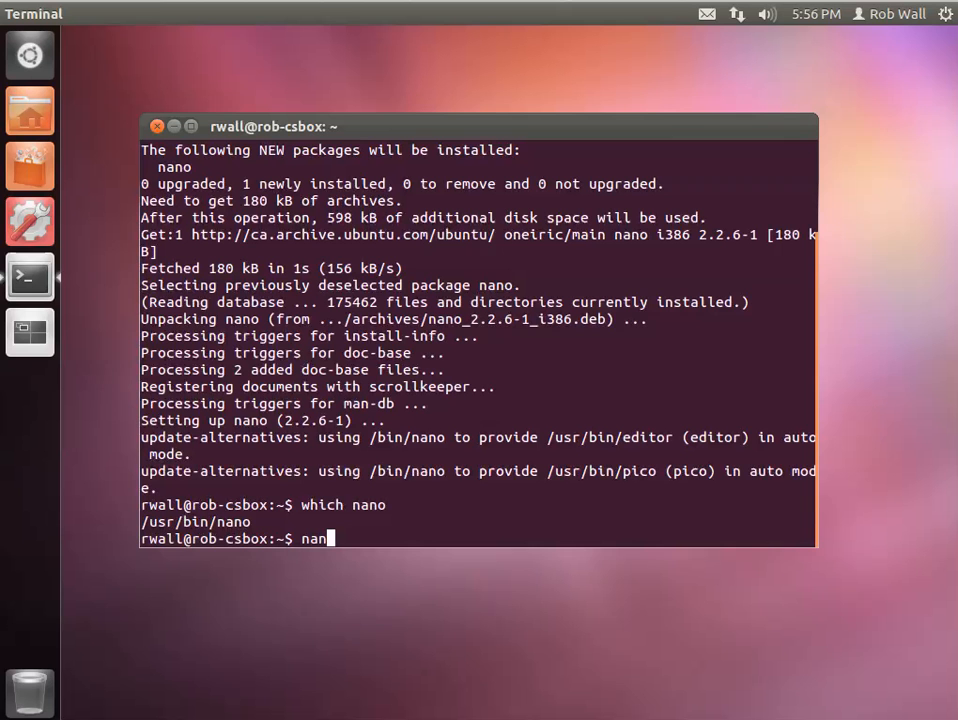
text(o)
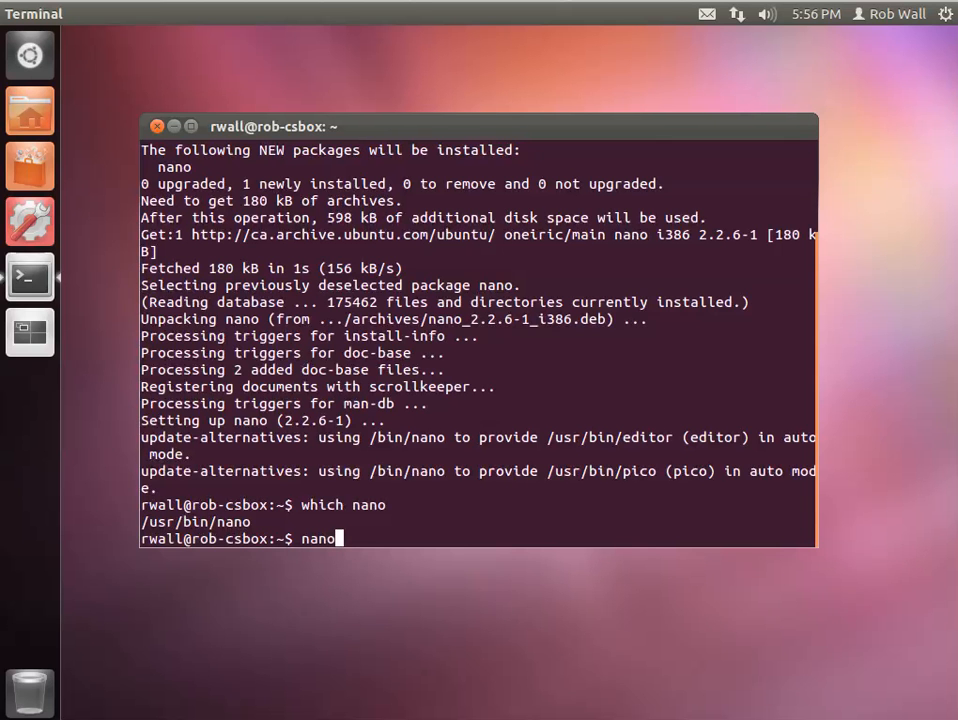
Step: Launch nano, type 'kdkdk', and exit the editor without saving
key(Return)
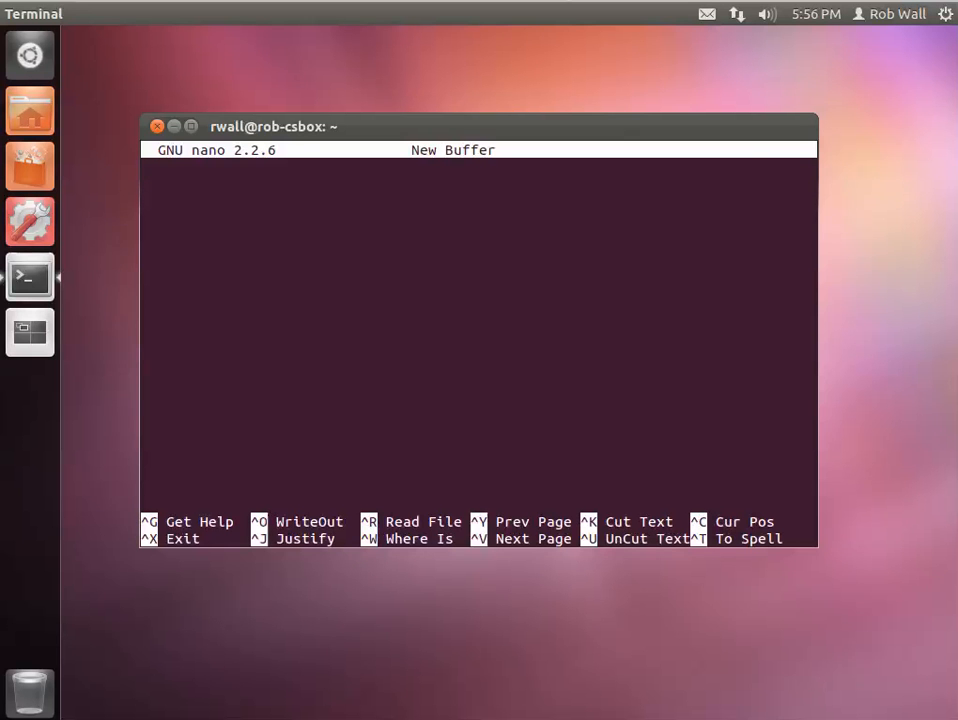
text(kdkdk)
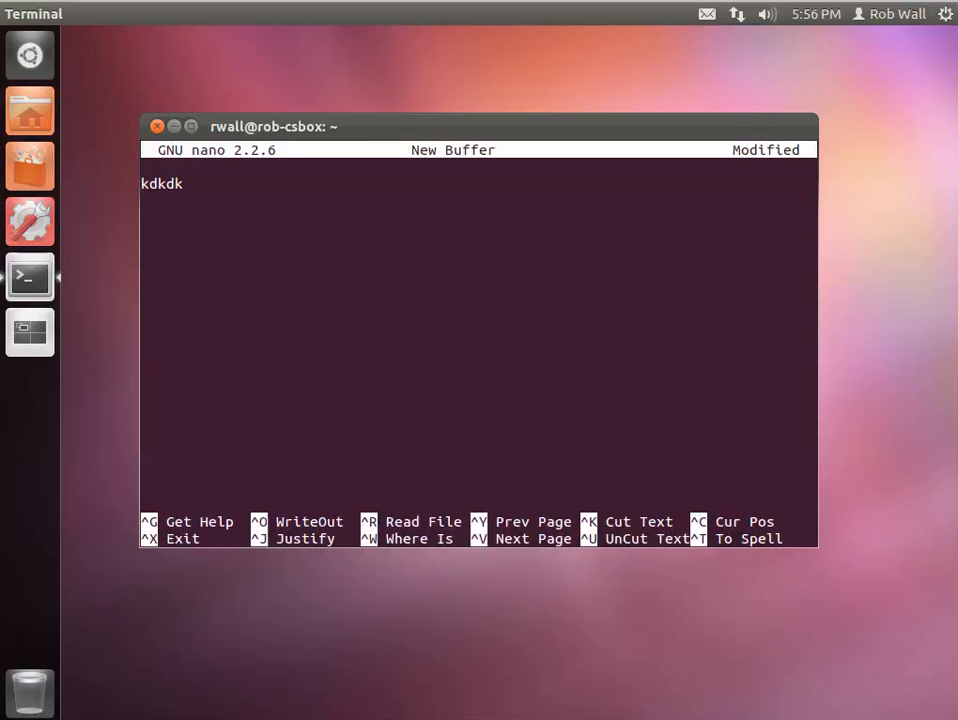
key(ctrl+x)
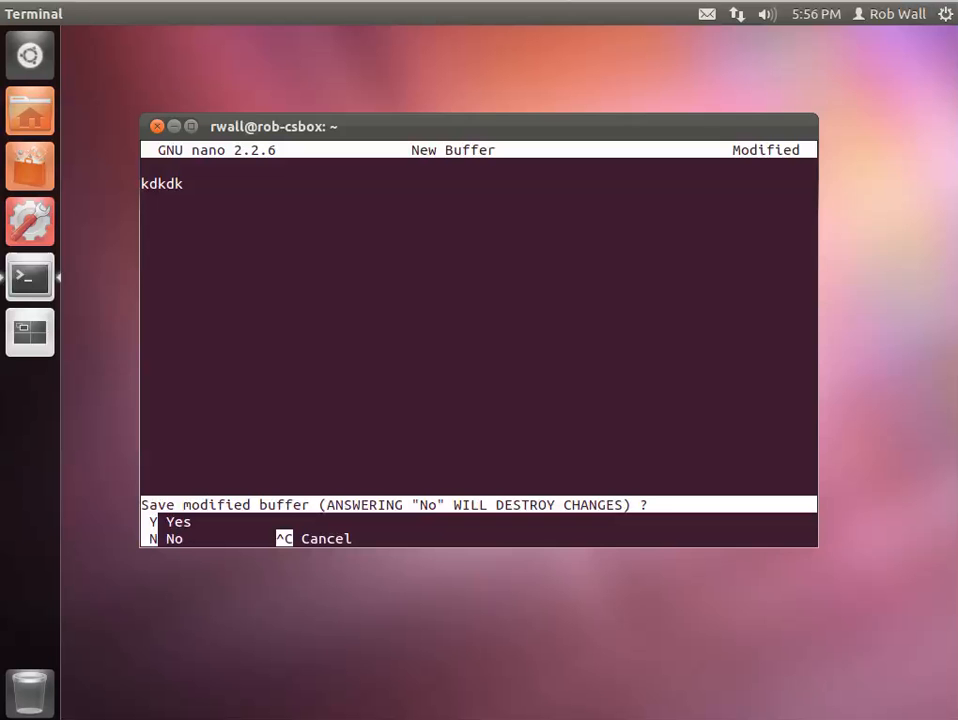
key(n)
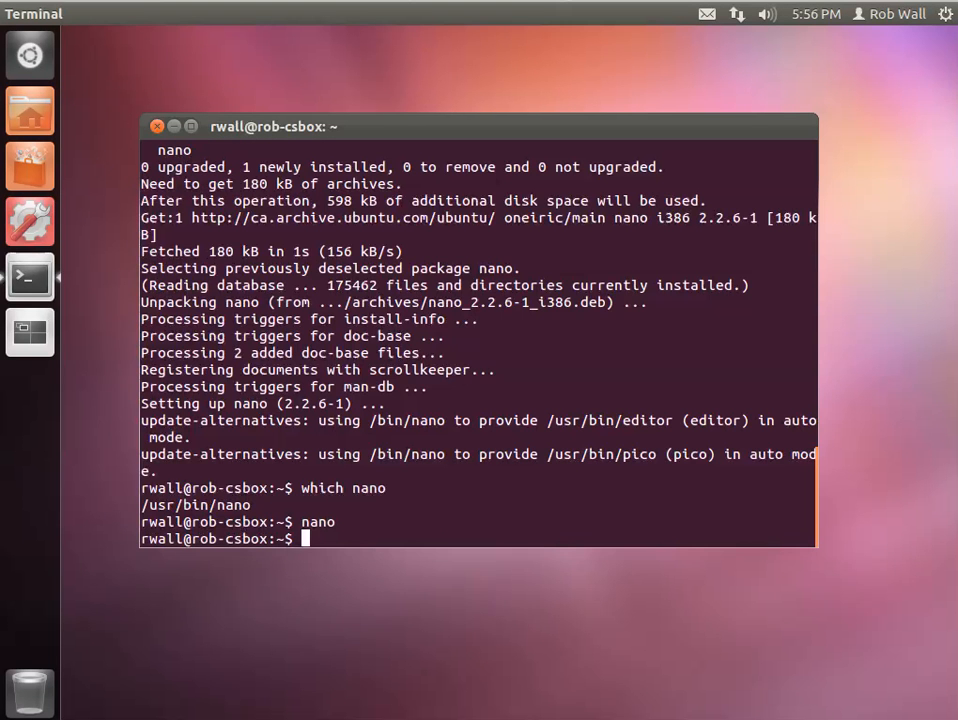